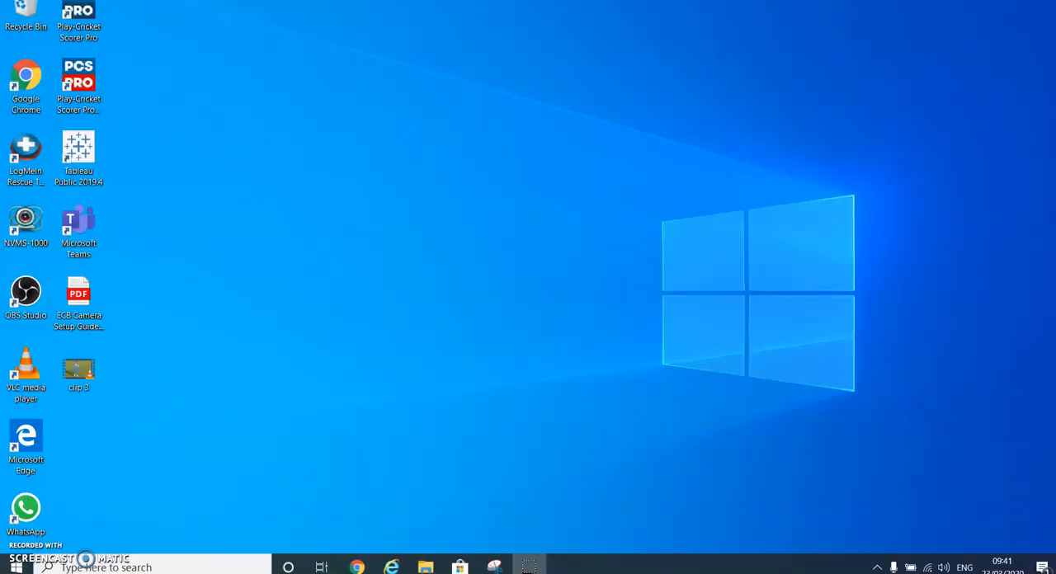
# - Browse to Pictures > Saved Pictures showing the ten player headshot photos
pyautogui.click(426, 567)
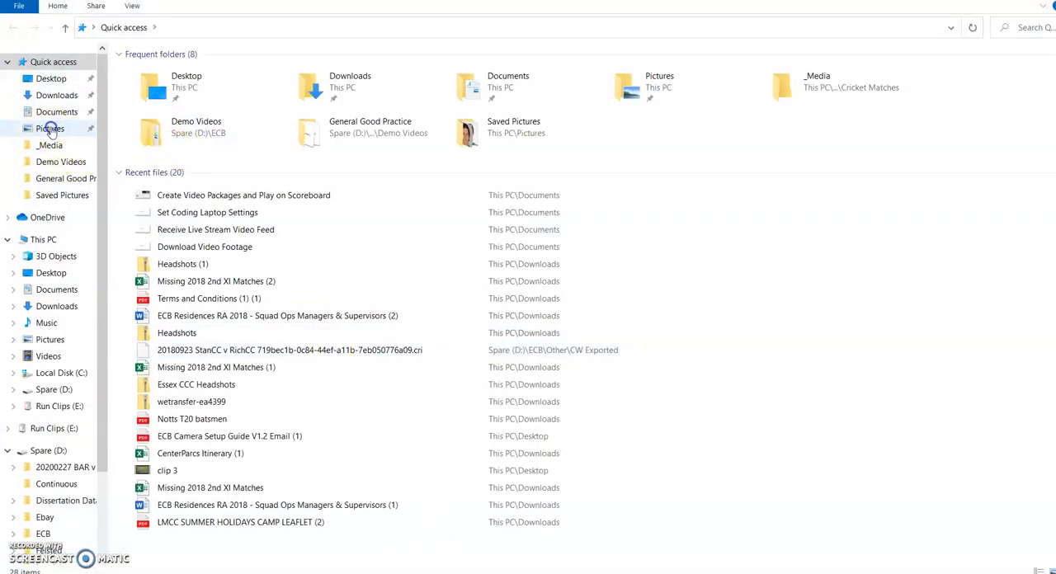
pyautogui.doubleClick(49, 128)
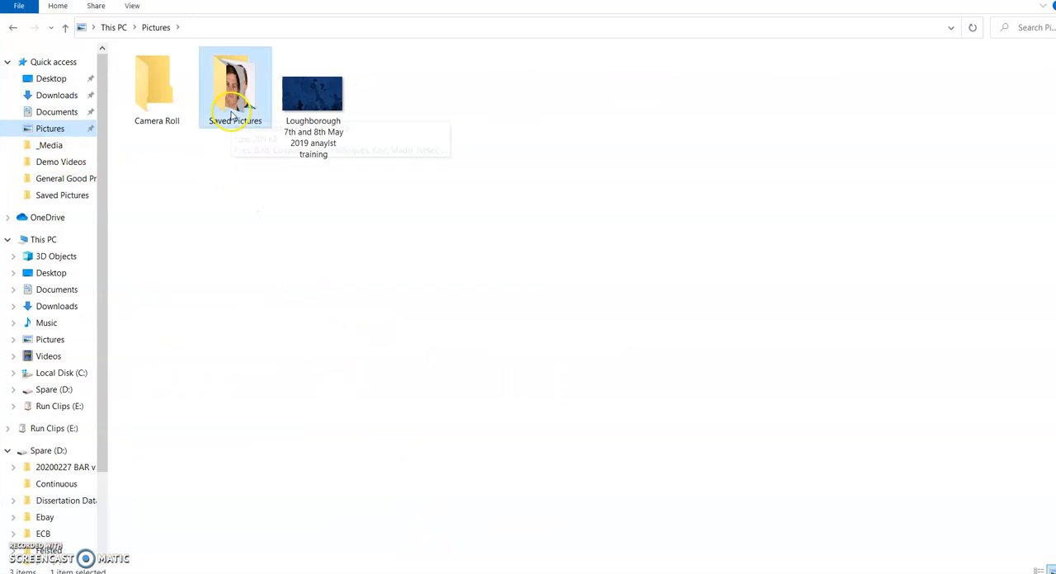
pyautogui.doubleClick(234, 83)
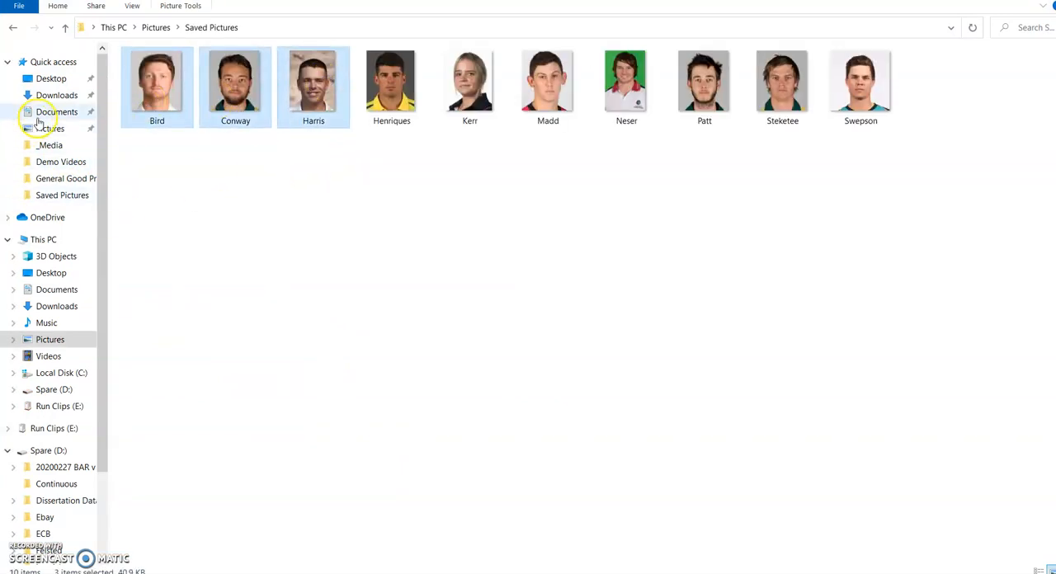
# - Browse to Documents > Cricket Matches > _Media as the destination for the photos
pyautogui.click(56, 113)
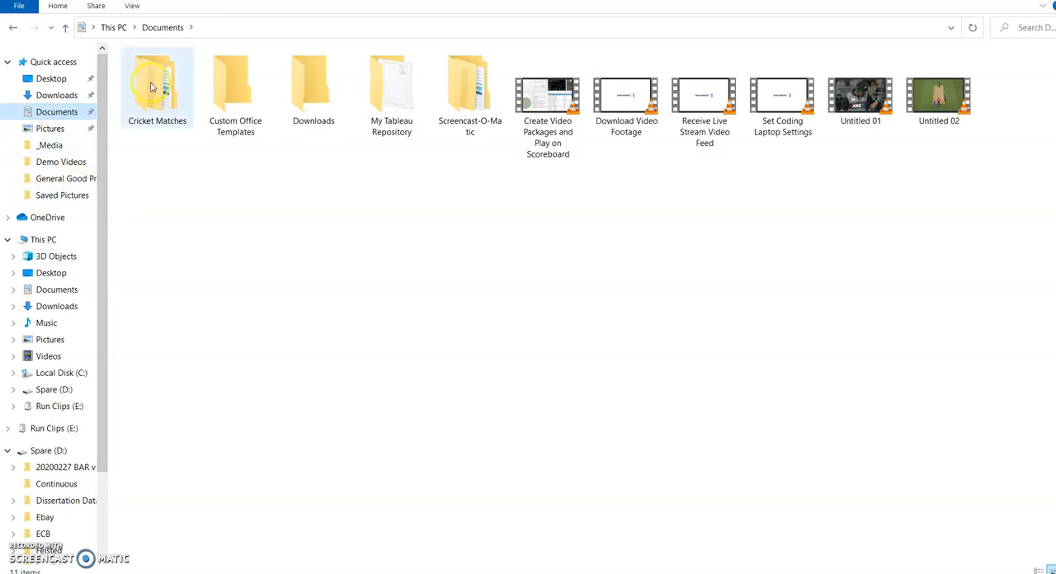
pyautogui.moveTo(162, 86)
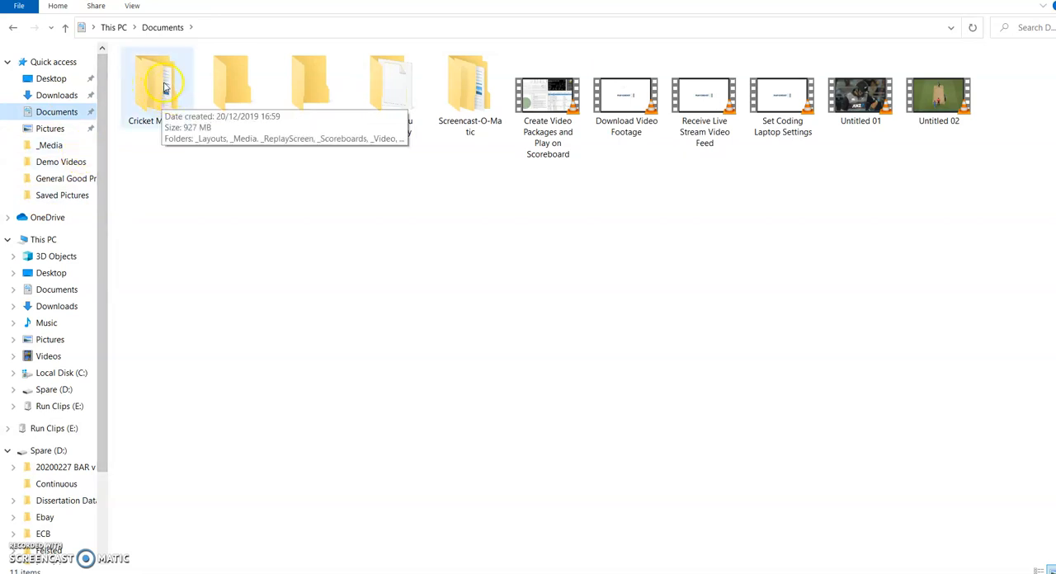
pyautogui.doubleClick(157, 82)
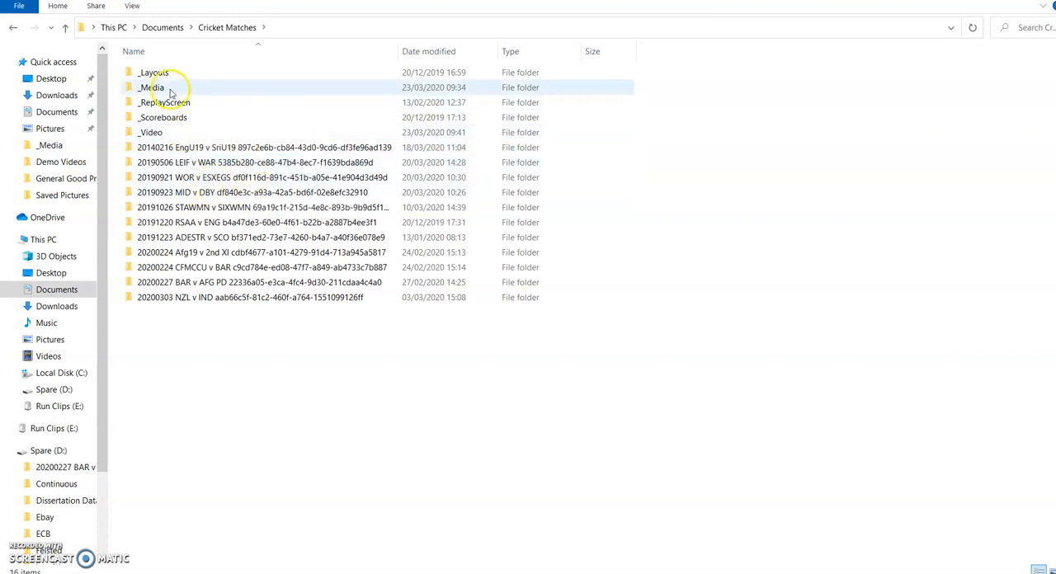
pyautogui.doubleClick(152, 88)
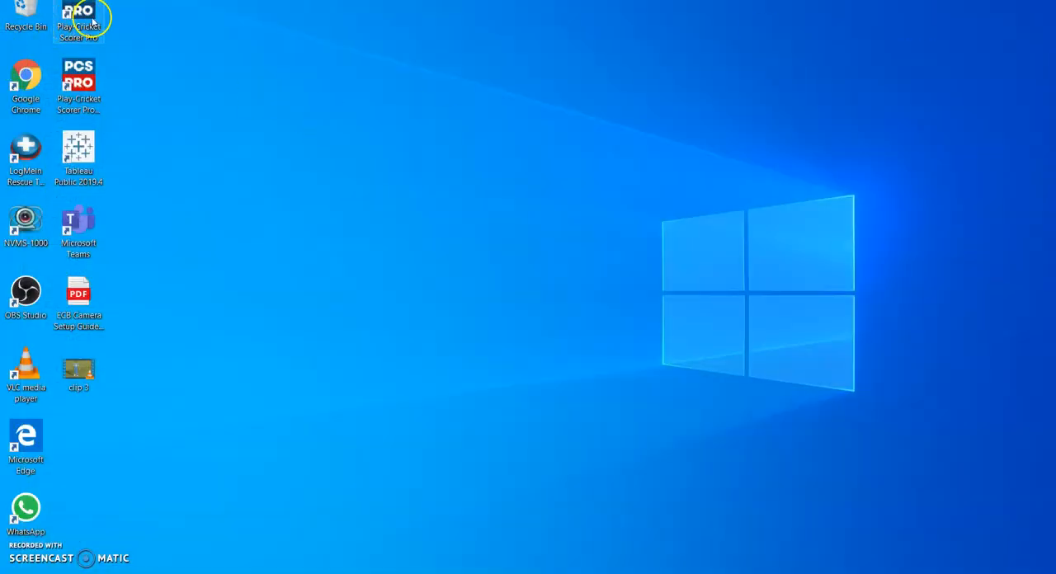
# - Launch PCS Pro from the desktop shortcut, loading the Warwickshire v Foxes match
pyautogui.doubleClick(79, 19)
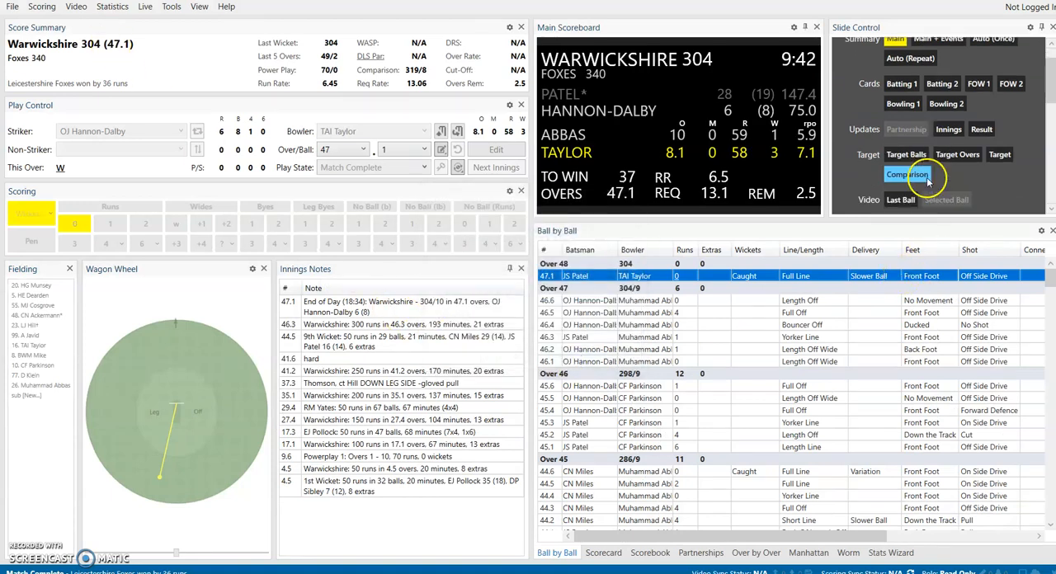
# - Choose Bird.jpg in the Milestones image list and show it on the main scoreboard
pyautogui.click(861, 41)
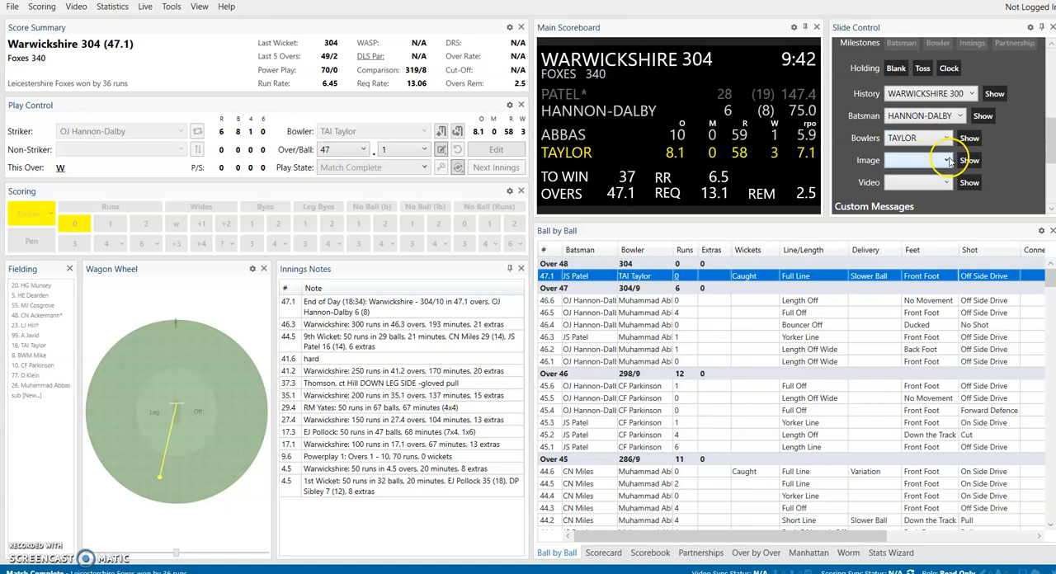
pyautogui.click(941, 160)
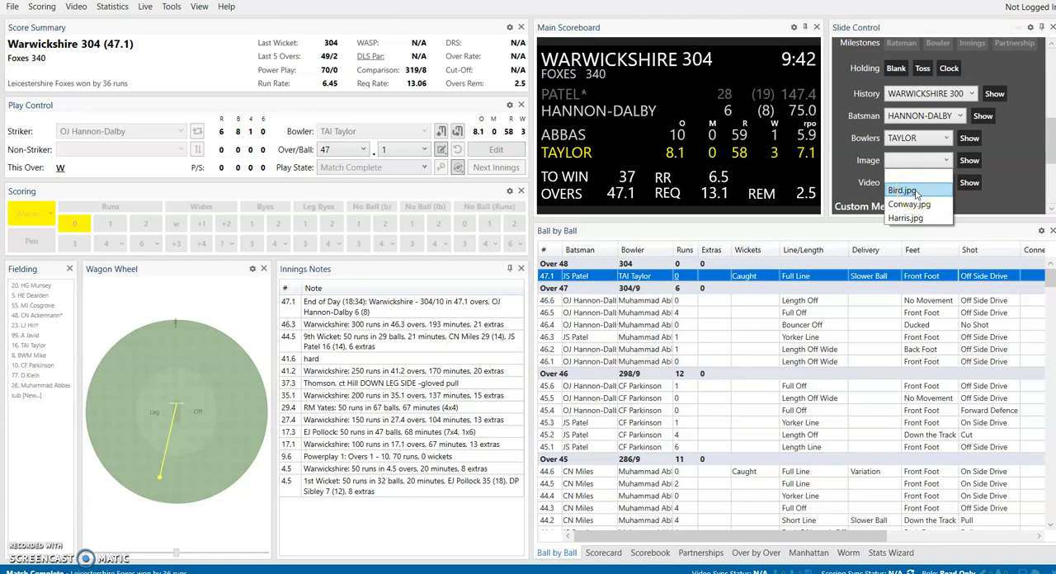
pyautogui.click(969, 160)
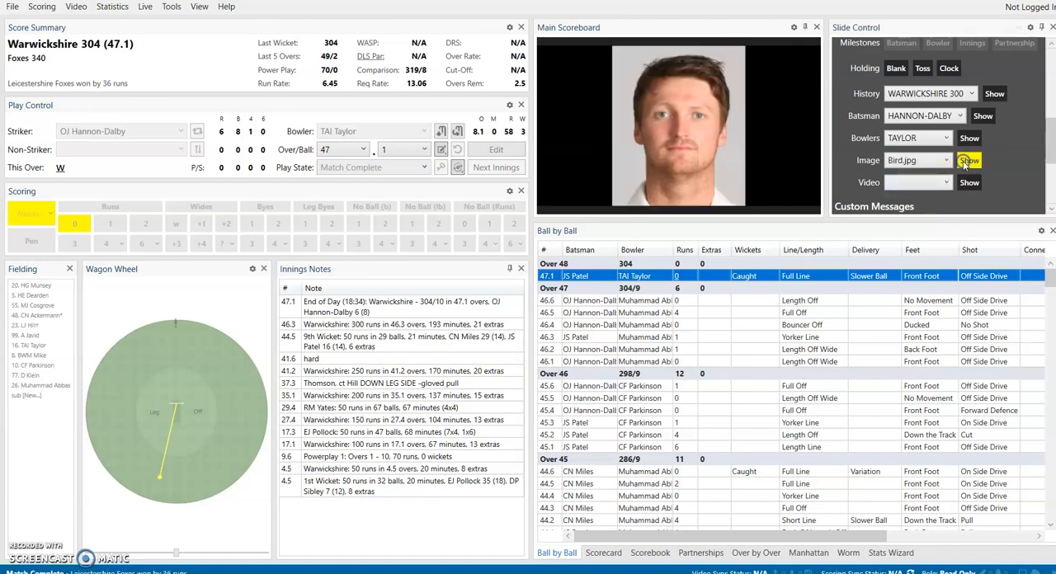